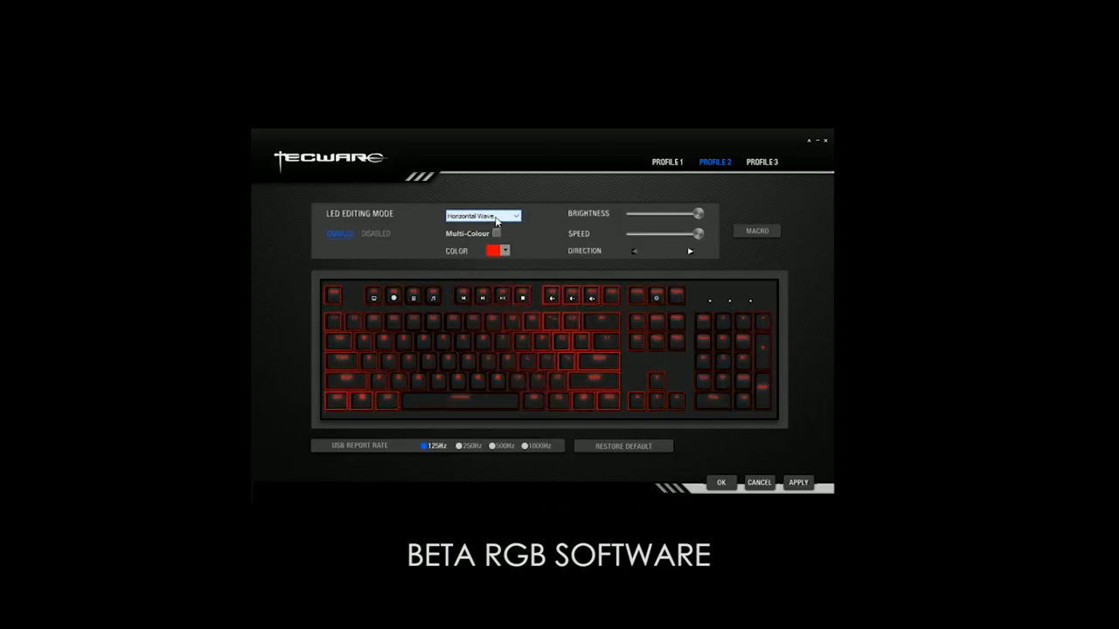
# Cycle through Breathing-Fixed Color, Reactive-Ripple, Reactive-Horizontal and Waterfall, then choose Reactive-Intensity.
pyautogui.click(480, 215)
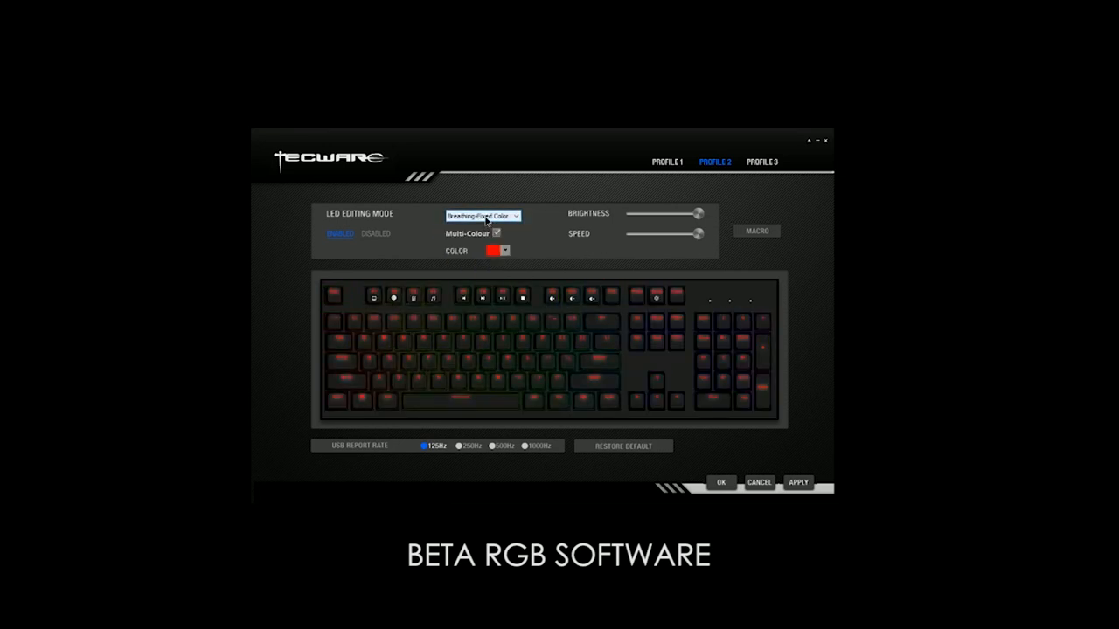
pyautogui.click(480, 216)
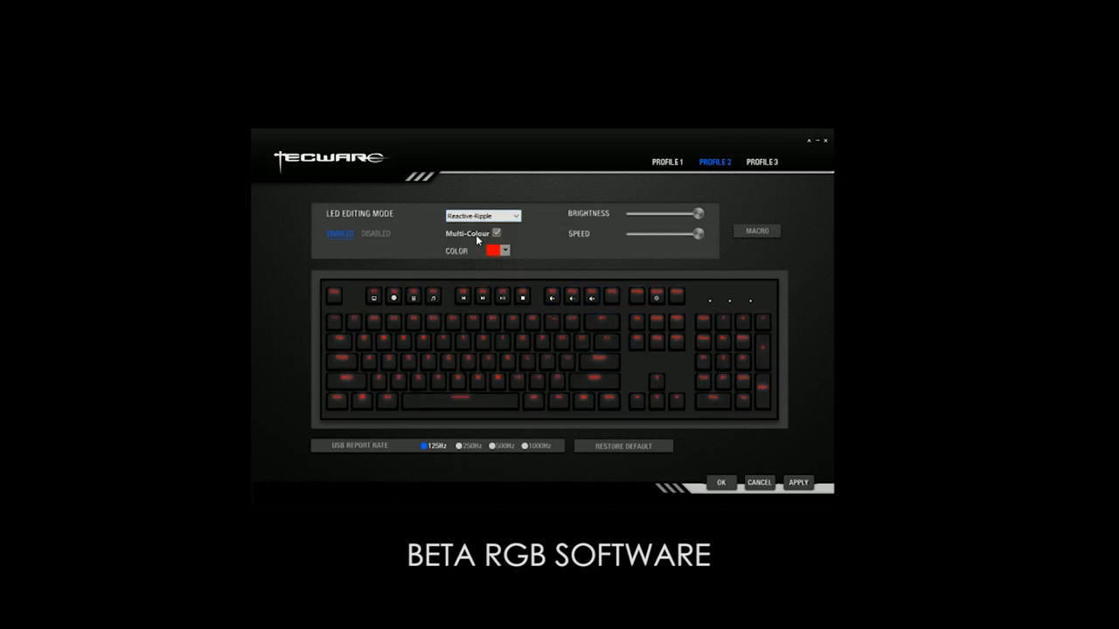
pyautogui.click(482, 215)
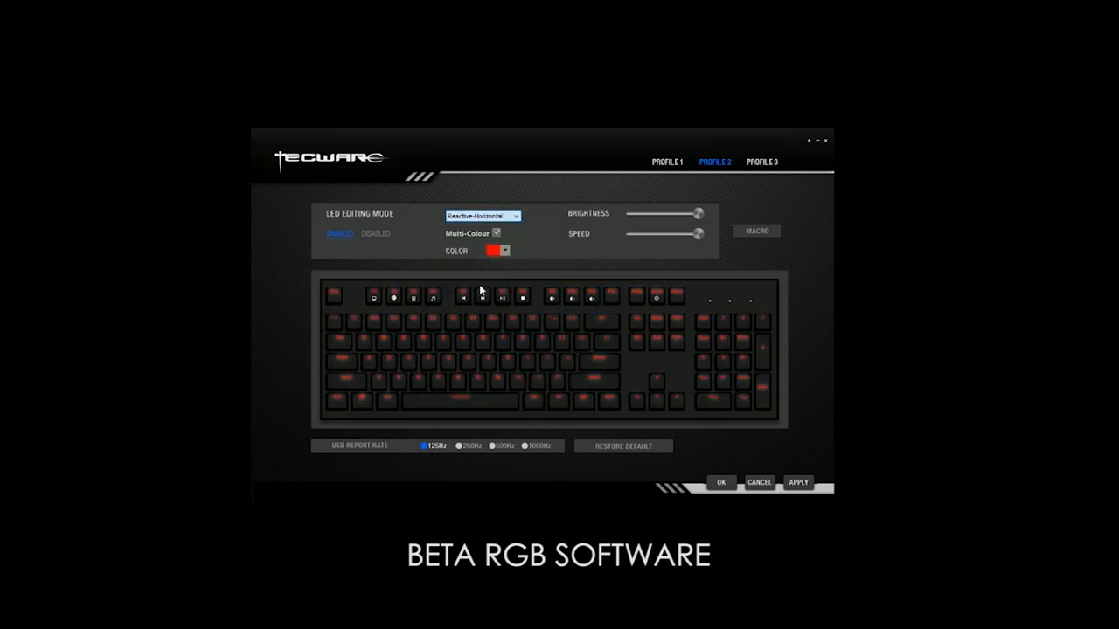
pyautogui.click(517, 216)
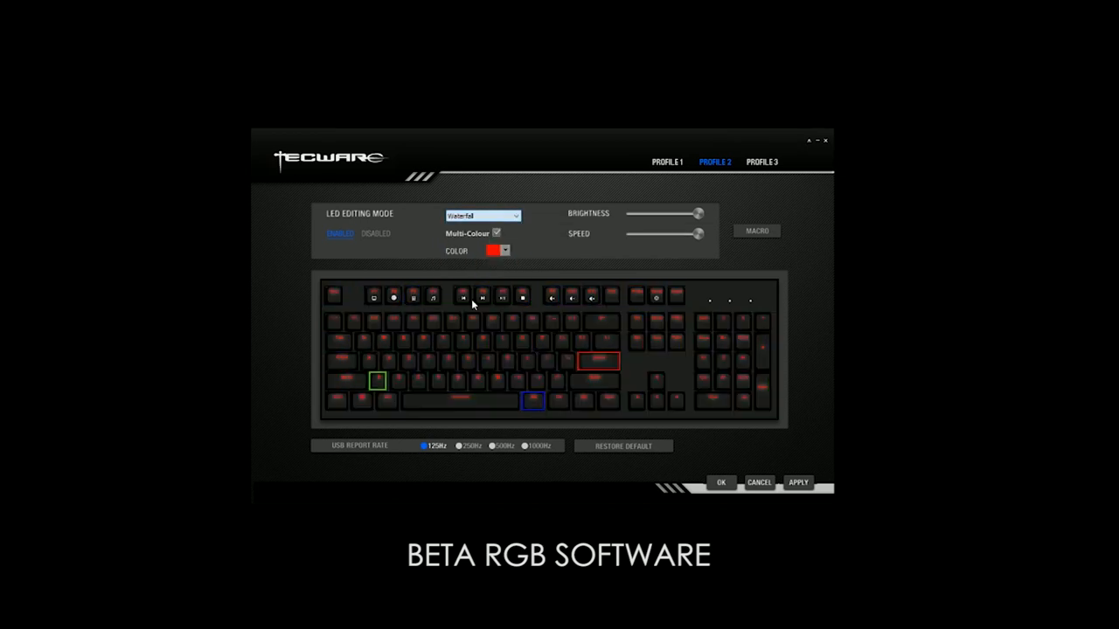
pyautogui.click(514, 216)
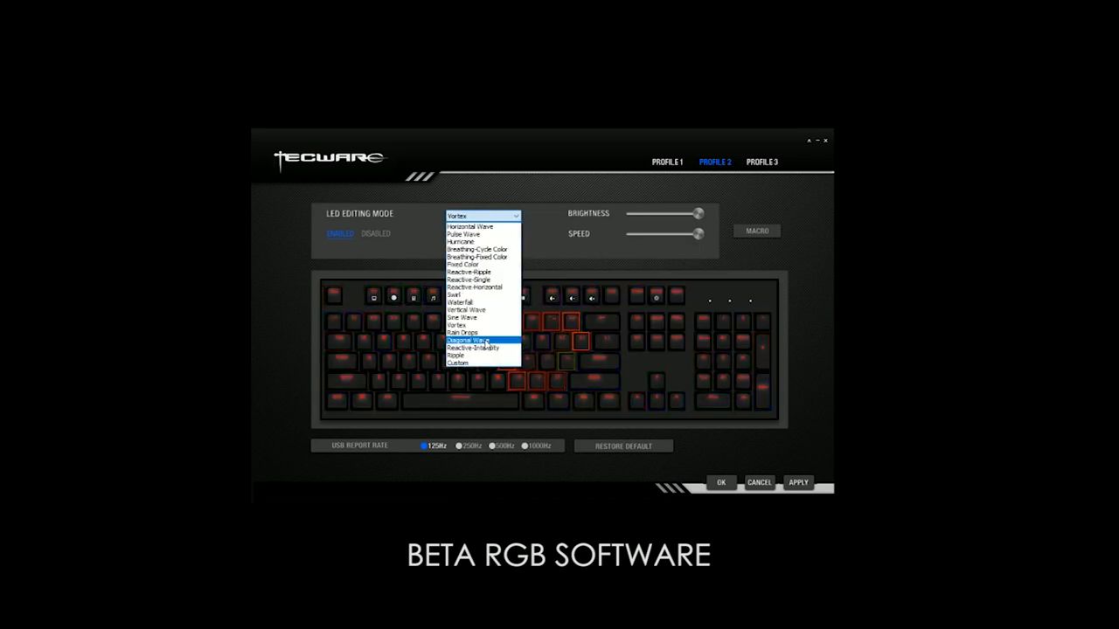
pyautogui.click(472, 345)
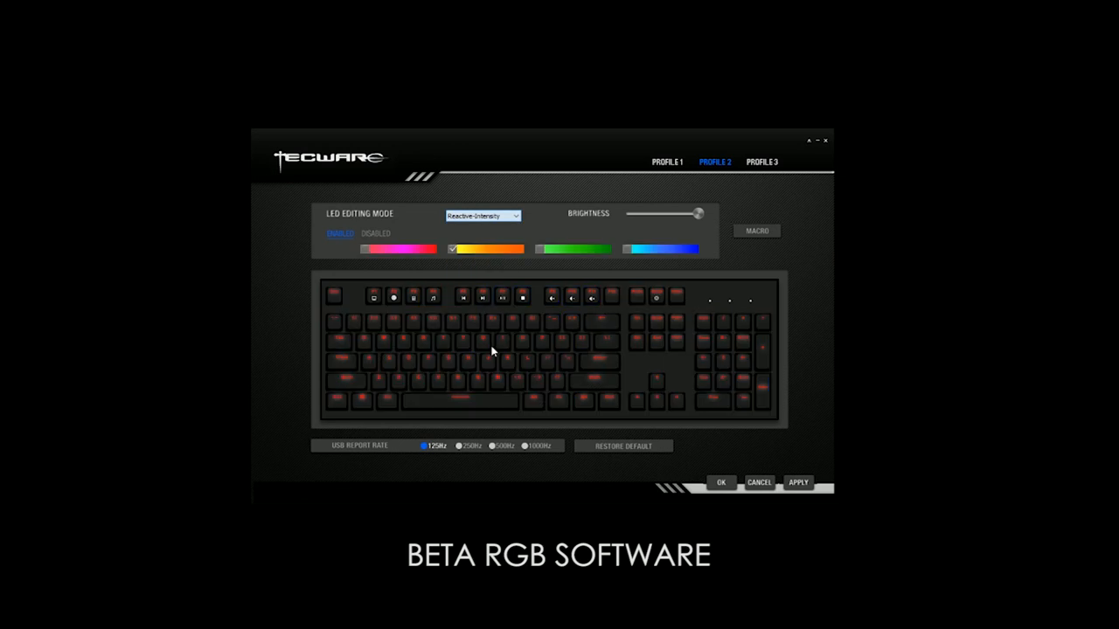